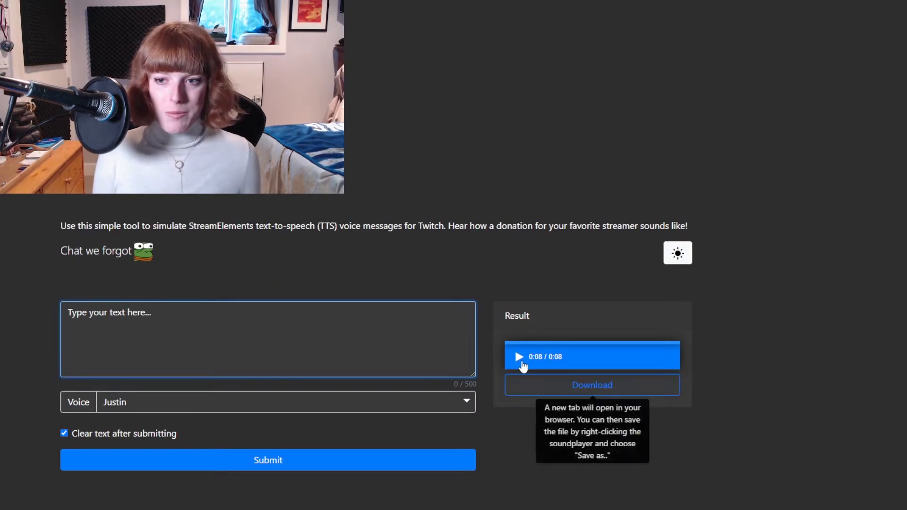
# Replay the existing eight-second voice clip and stop it once it finishes.
pyautogui.click(519, 357)
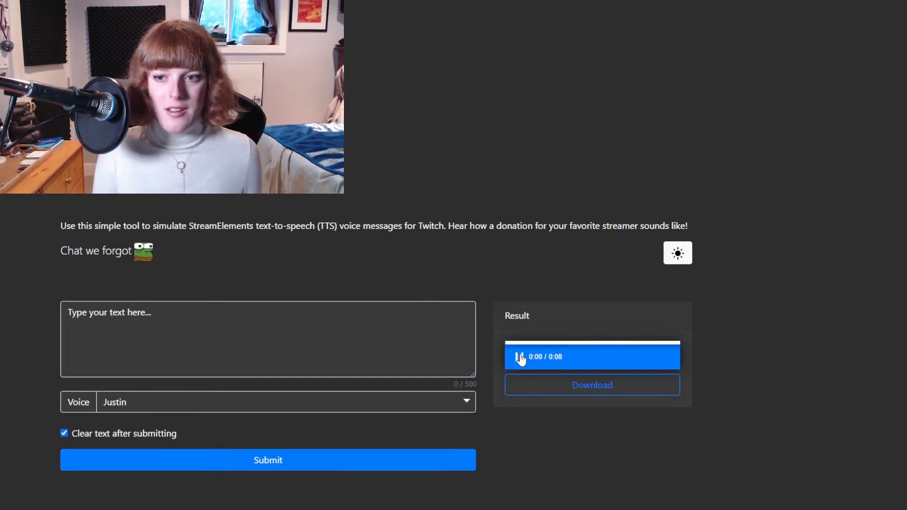
pyautogui.click(519, 357)
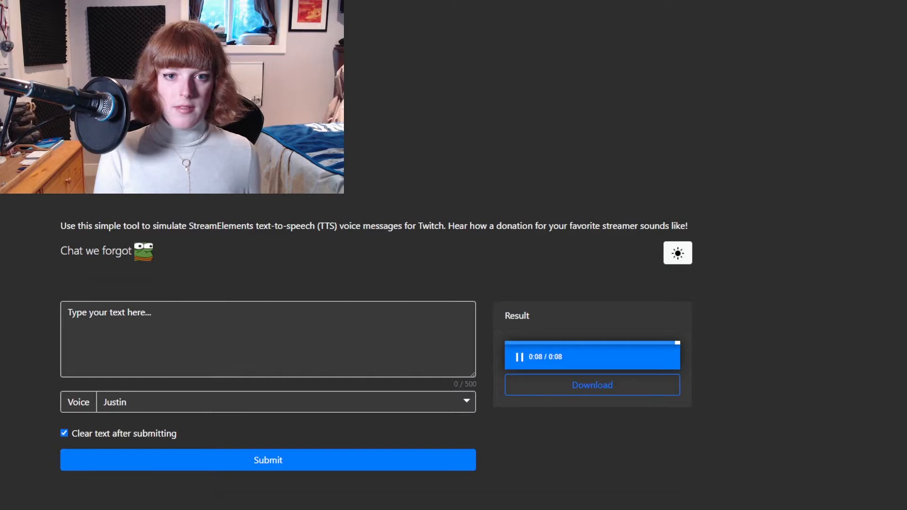
pyautogui.click(517, 357)
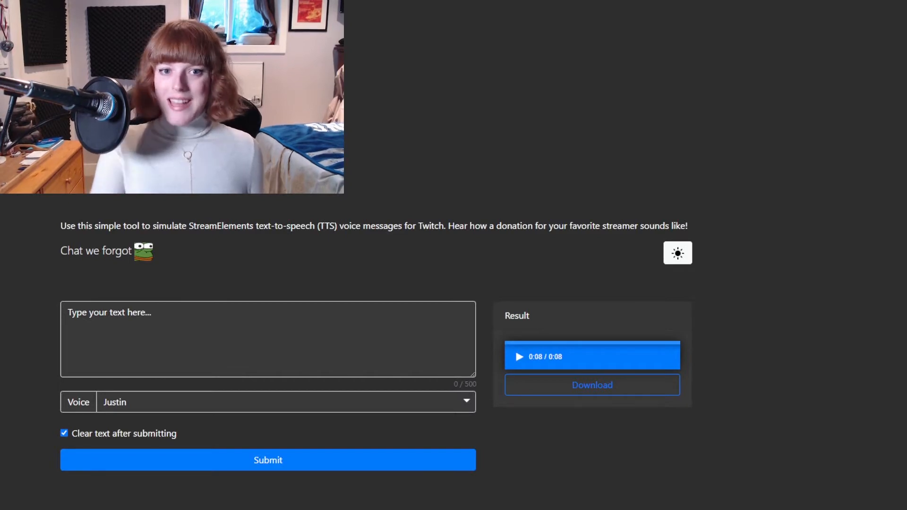
pyautogui.moveTo(528, 446)
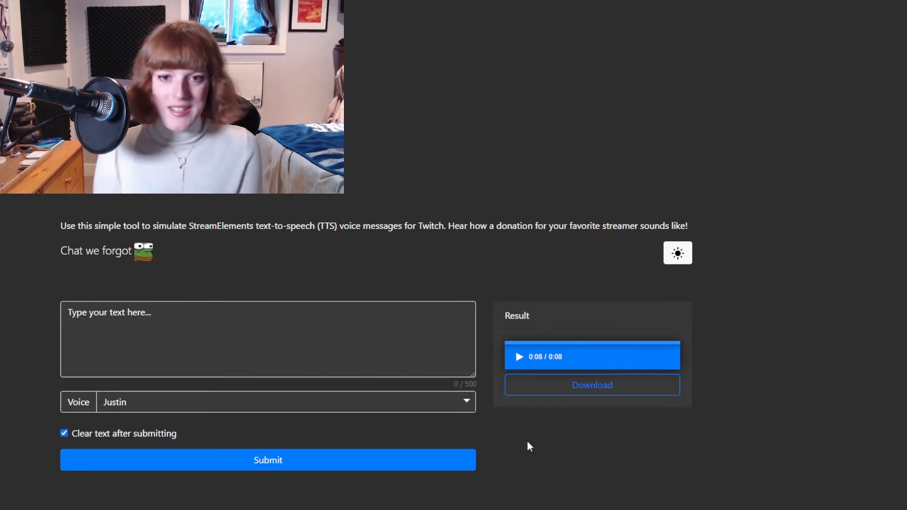
# Generate and play a one-second Justin clip saying 'Tomorrow, rock.' and stop playback.
pyautogui.write('Tomorrow, rock.')
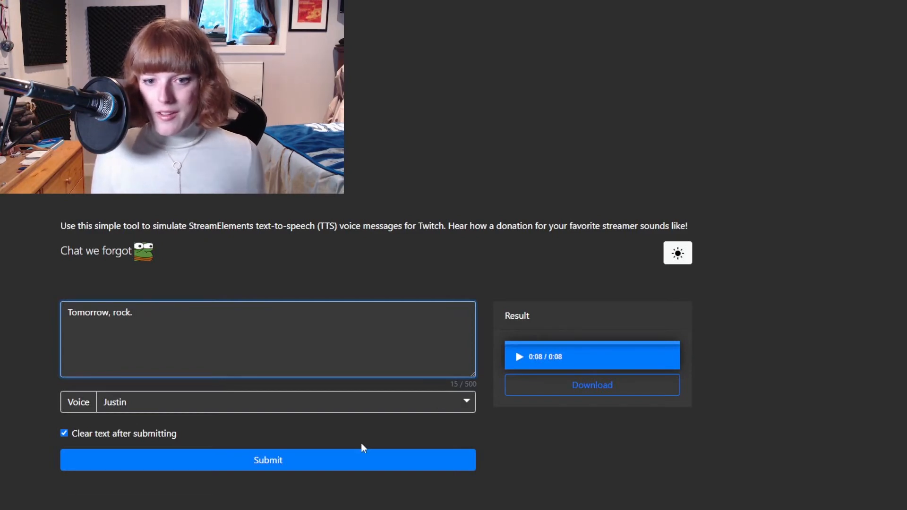
pyautogui.click(268, 460)
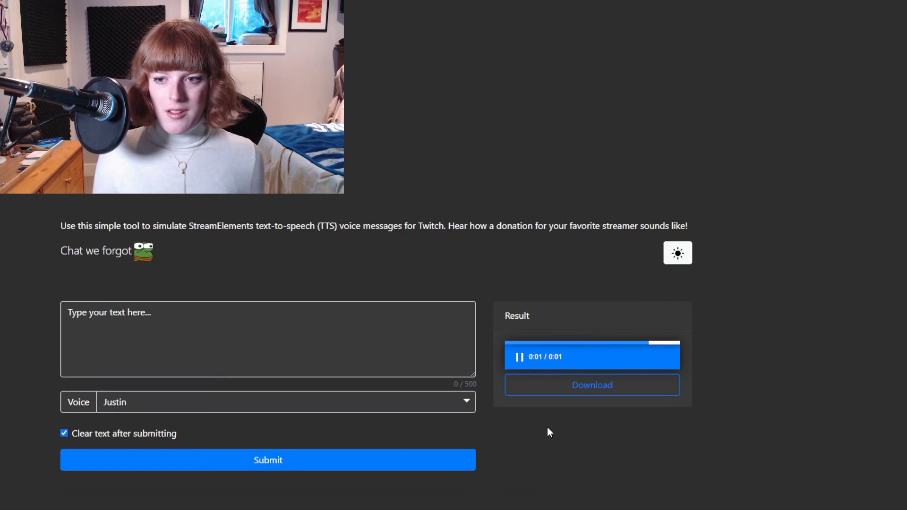
pyautogui.click(518, 357)
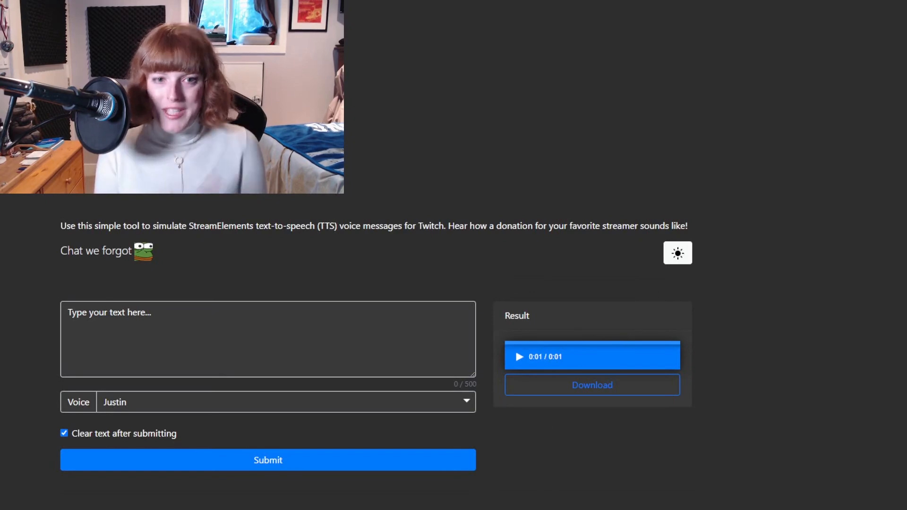